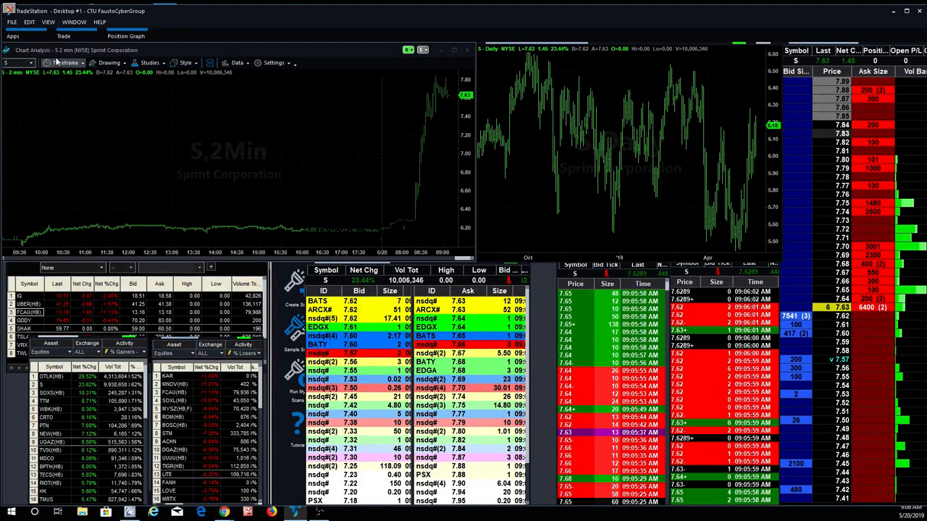
# - Set the Sprint intraday chart to 1-minute bars and the second chart to weekly bars
pyautogui.click(67, 62)
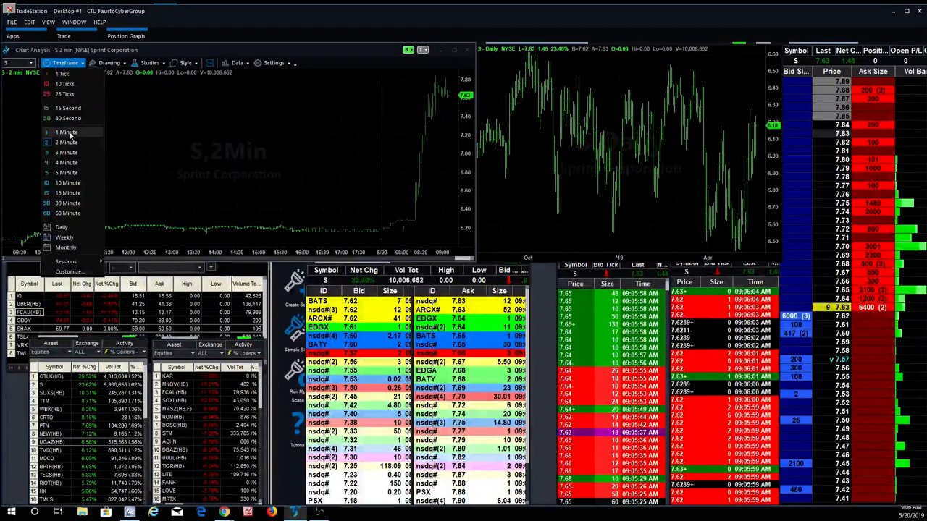
pyautogui.click(67, 131)
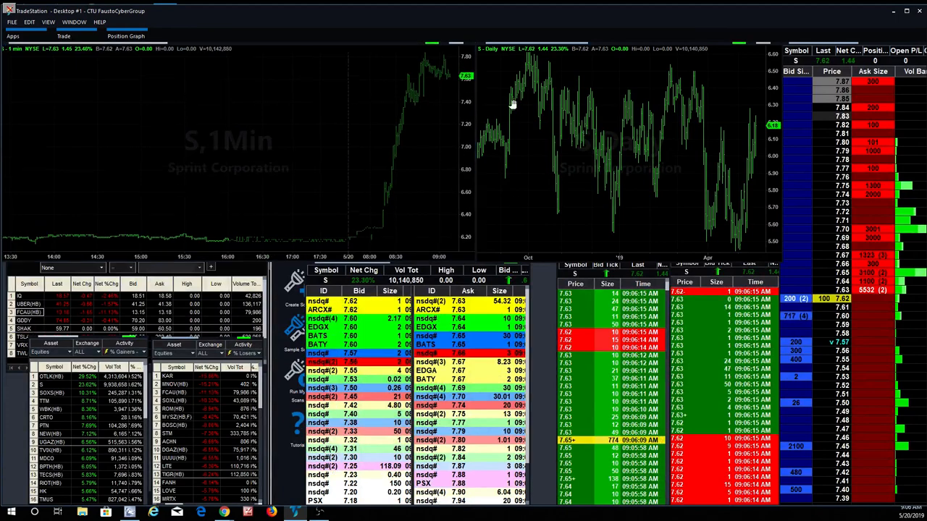
pyautogui.click(541, 63)
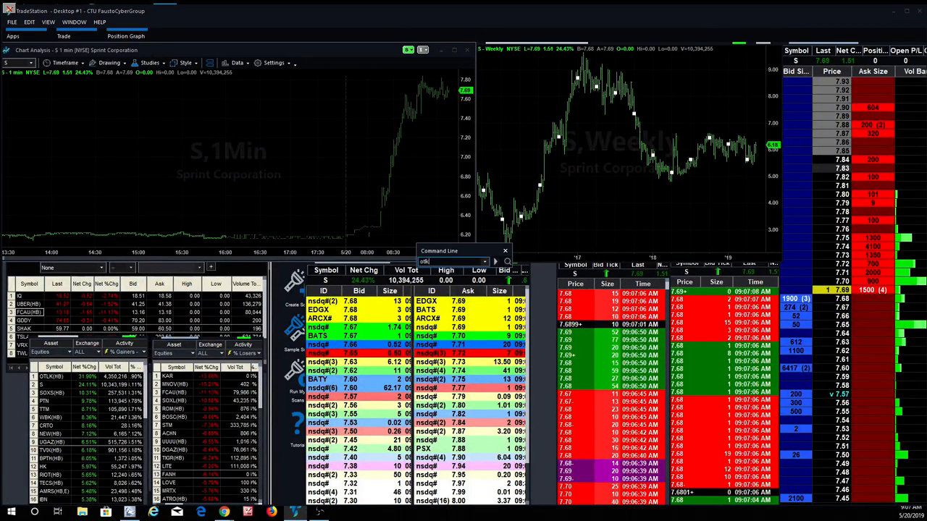
# - Load OTLK on the linked charts and step the intraday chart to 3-minute bars
pyautogui.write('OTLK')
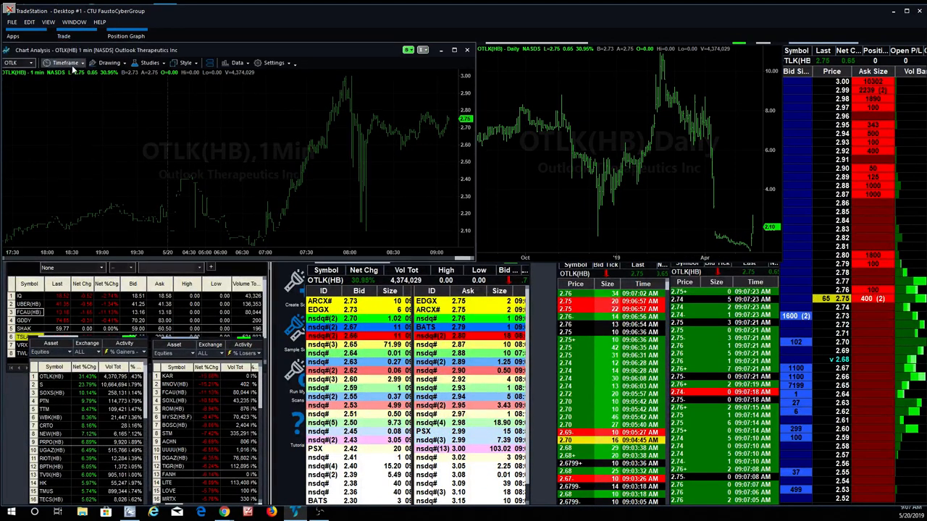
pyautogui.click(67, 62)
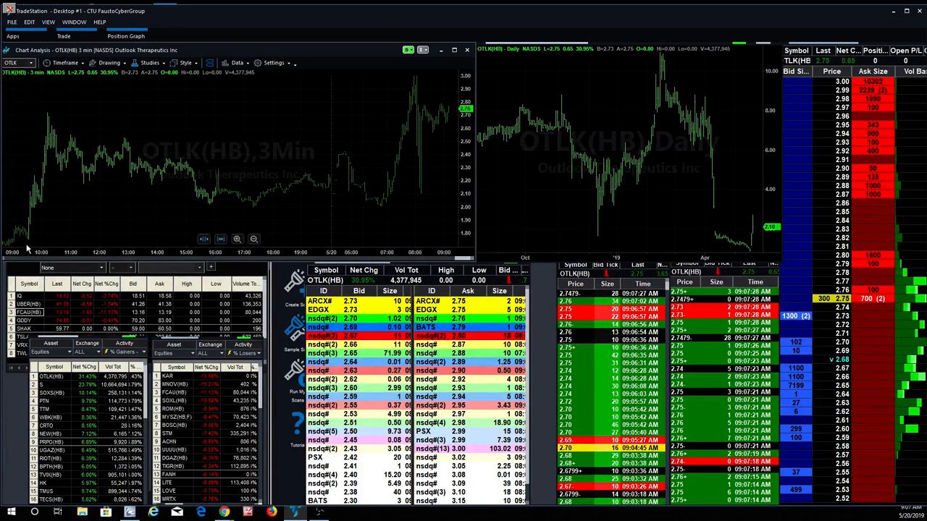
pyautogui.click(64, 62)
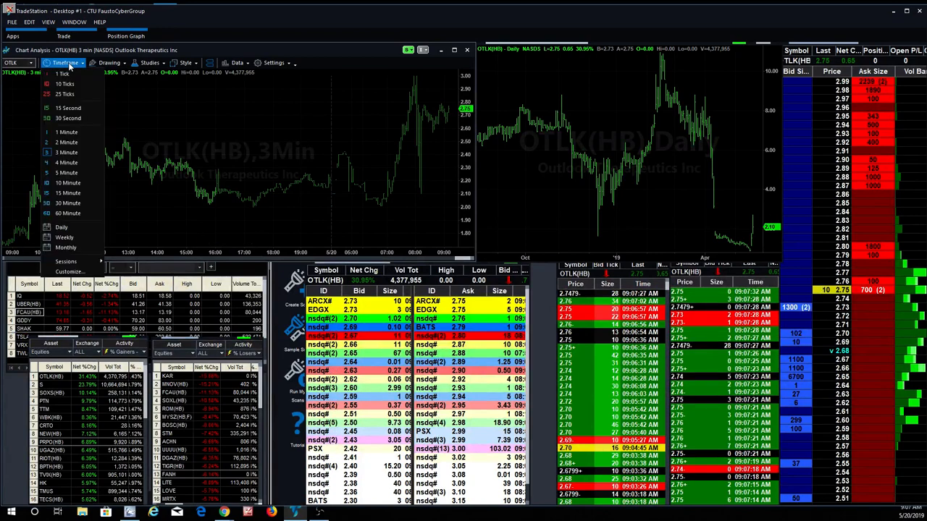
pyautogui.click(65, 172)
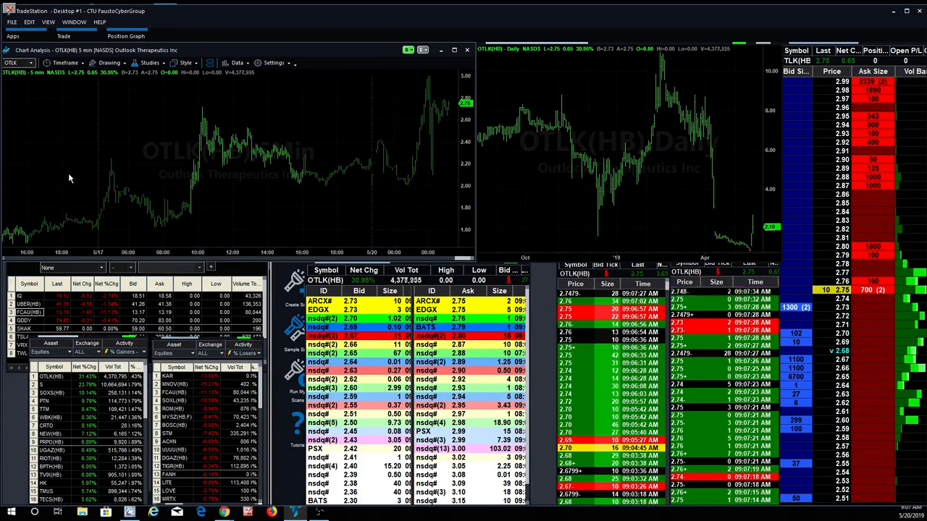
# - Switch the OTLK intraday chart to 10-minute bars, then load PINS at 2-minute bars
pyautogui.click(65, 62)
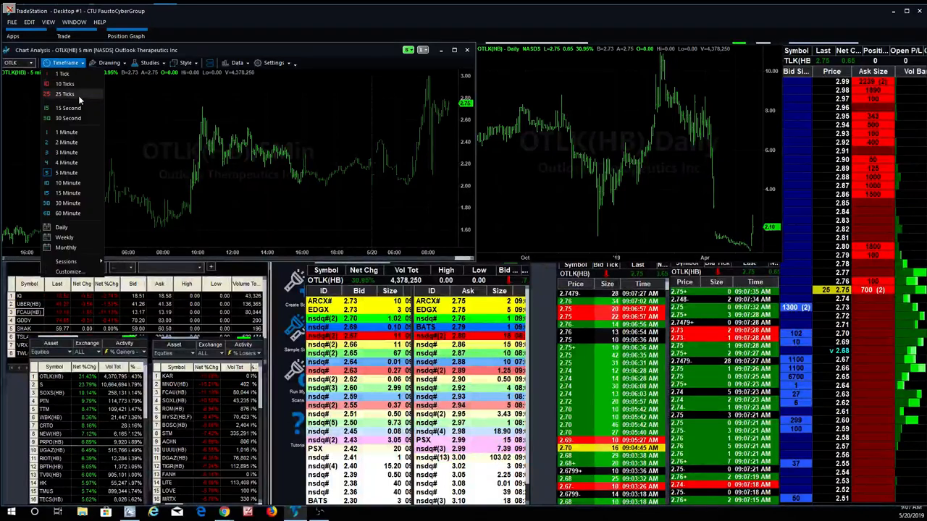
pyautogui.click(68, 182)
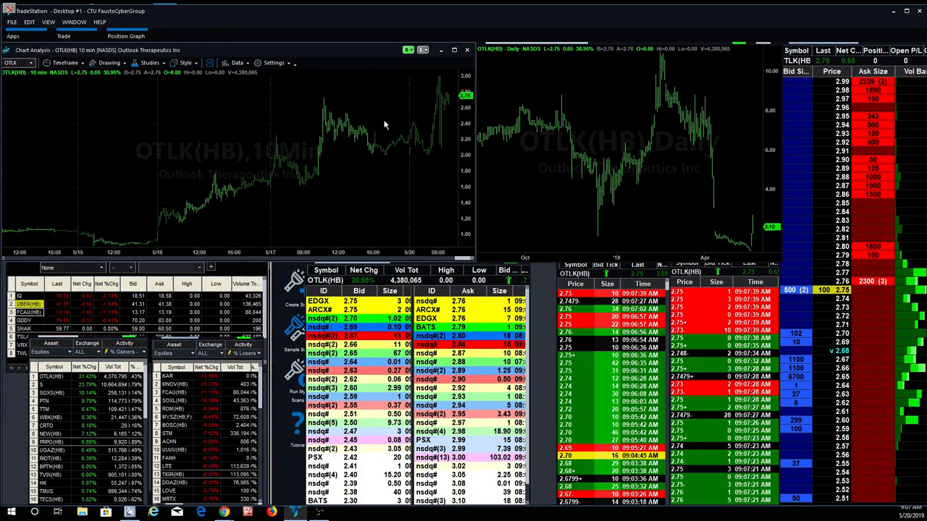
pyautogui.click(65, 64)
pyautogui.write('PINS')
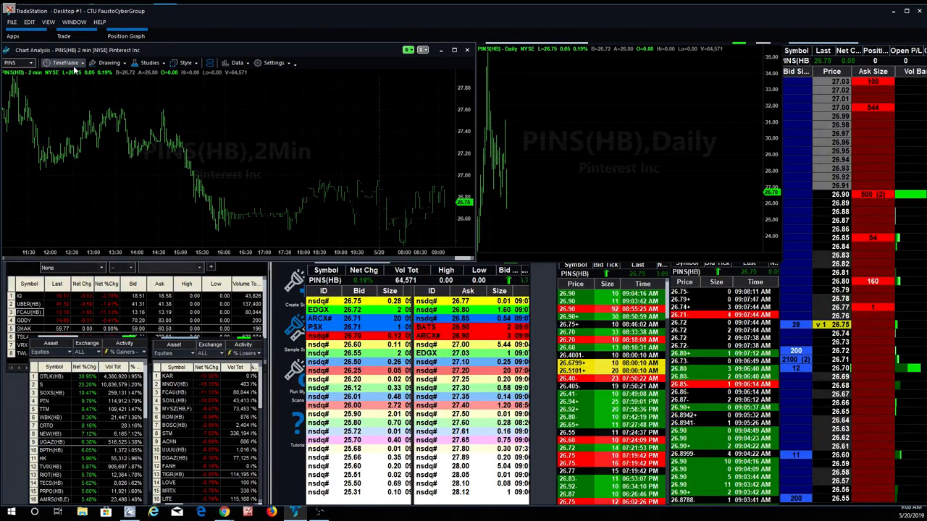
# - Return the charts to Sprint (S) with 3-minute bars on the intraday chart
pyautogui.click(65, 63)
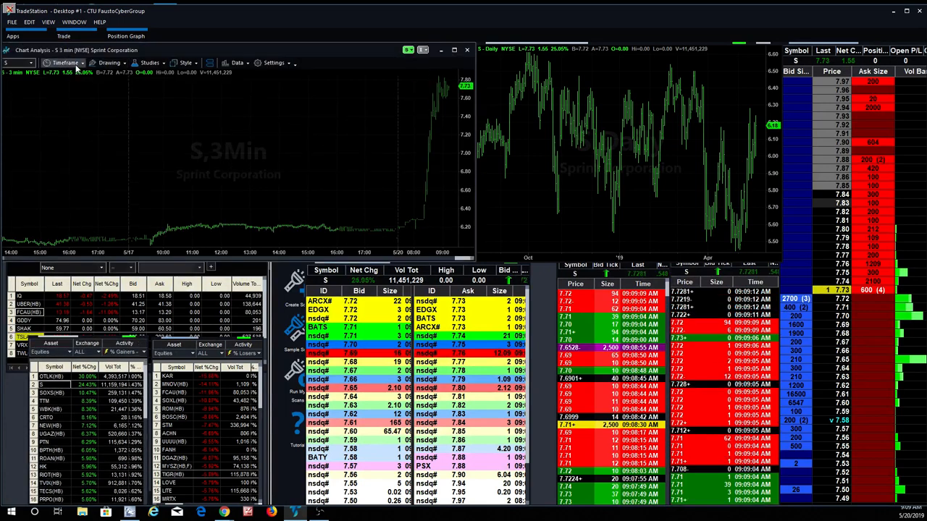
# - Step the Sprint intraday chart down to 2-minute and then 1-minute bars
pyautogui.click(64, 62)
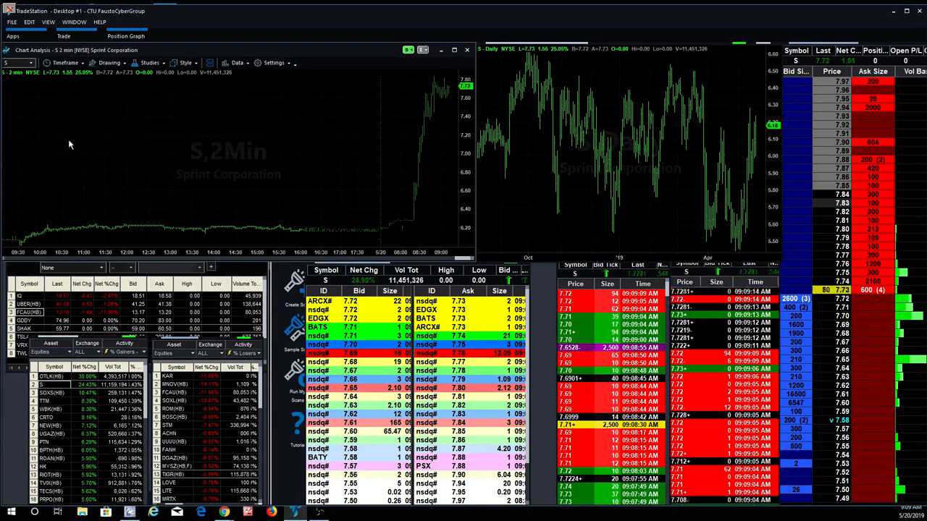
pyautogui.click(65, 62)
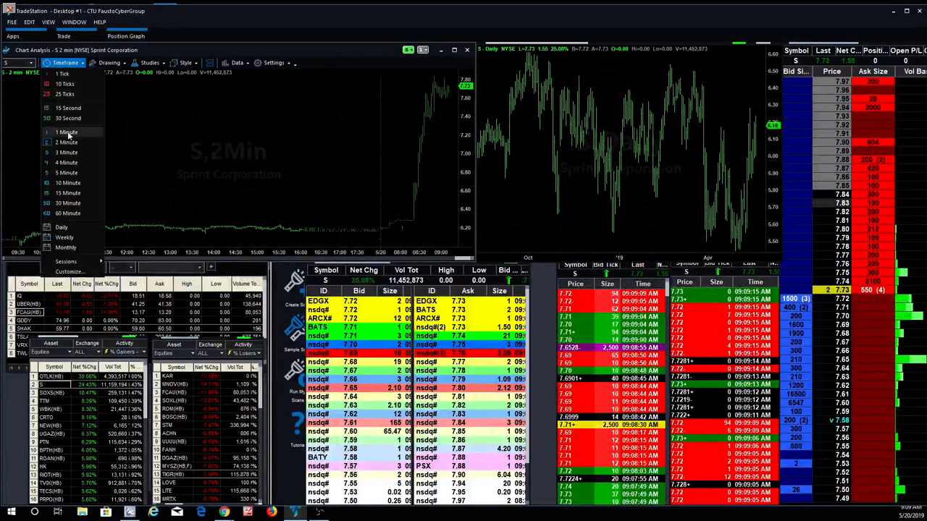
pyautogui.click(67, 132)
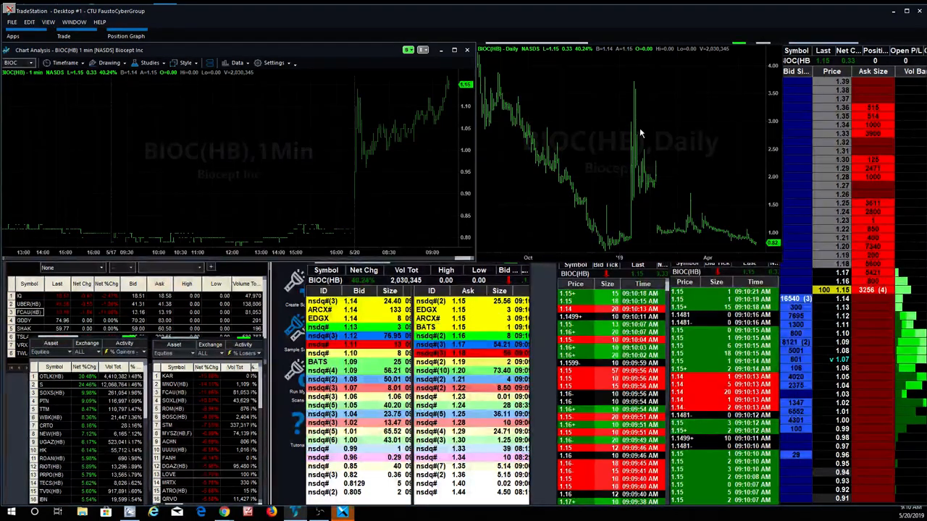
pyautogui.moveTo(631, 168)
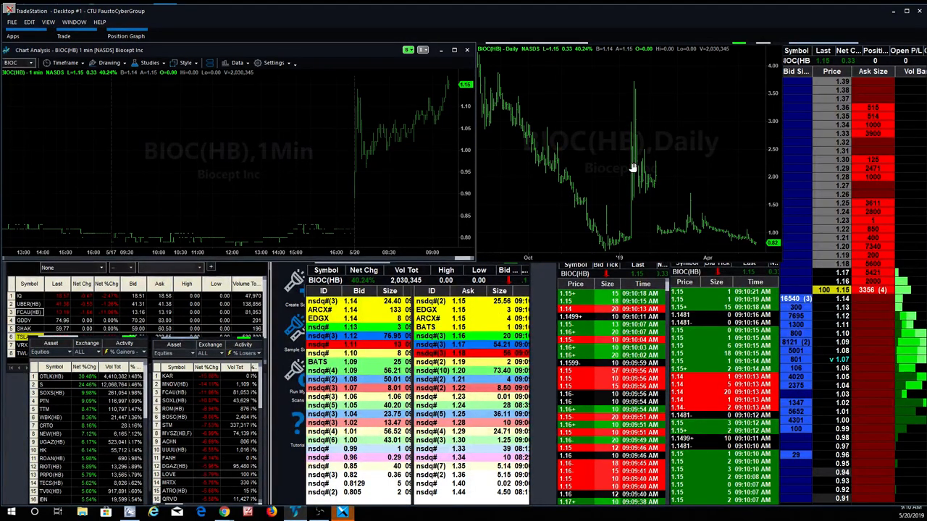